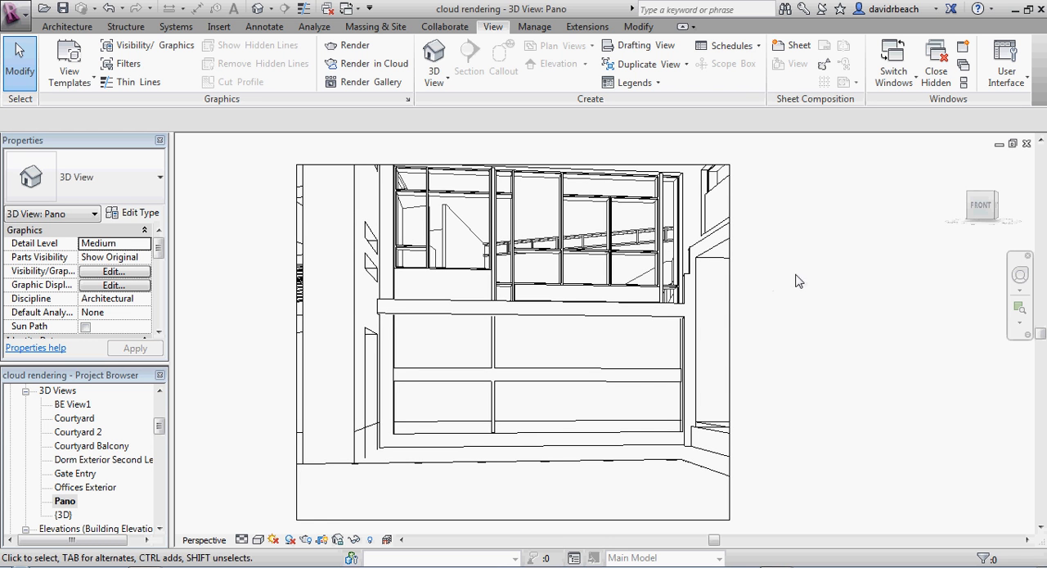
- Pan and orbit the building in the {3D} view, then open the BE View1 perspective
double_click(64, 513)
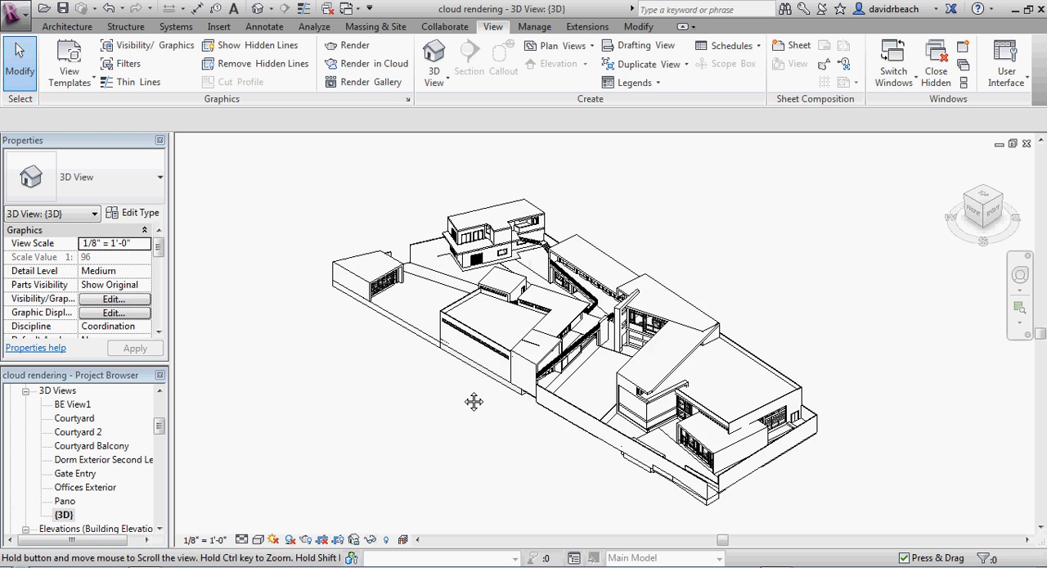
left_click_drag(475, 401, 844, 386)
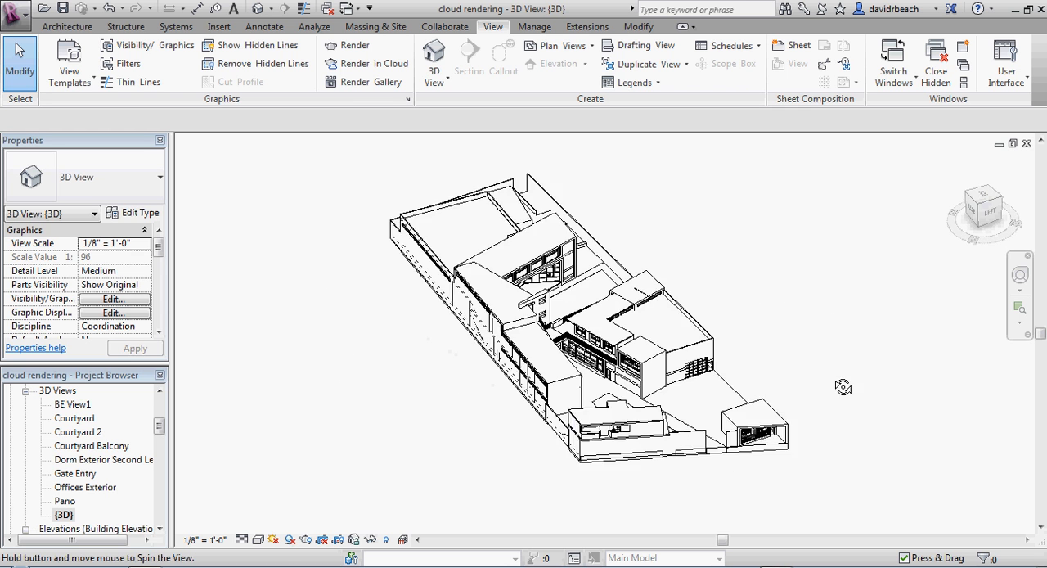
left_click_drag(844, 386, 521, 441)
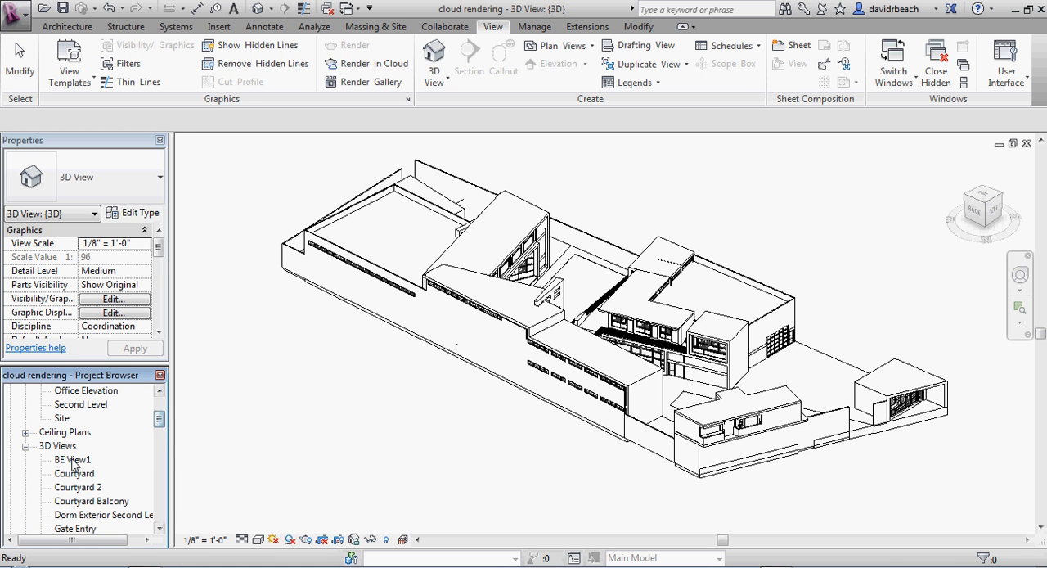
double_click(74, 459)
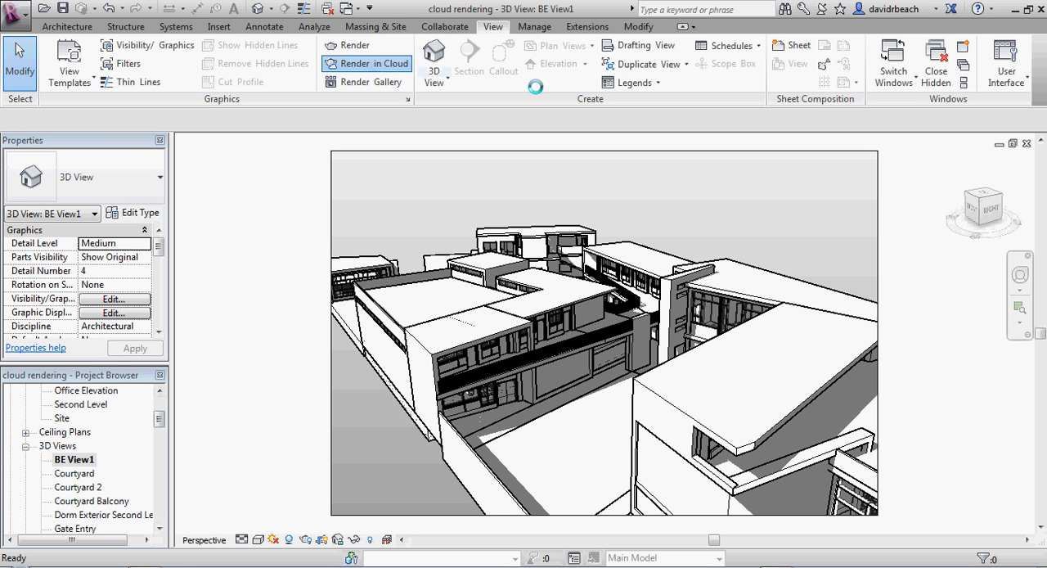
- Start Render in Cloud and tick seven views, including BE View1, Courtyard and Dorm Exterior Second Level
left_click(366, 63)
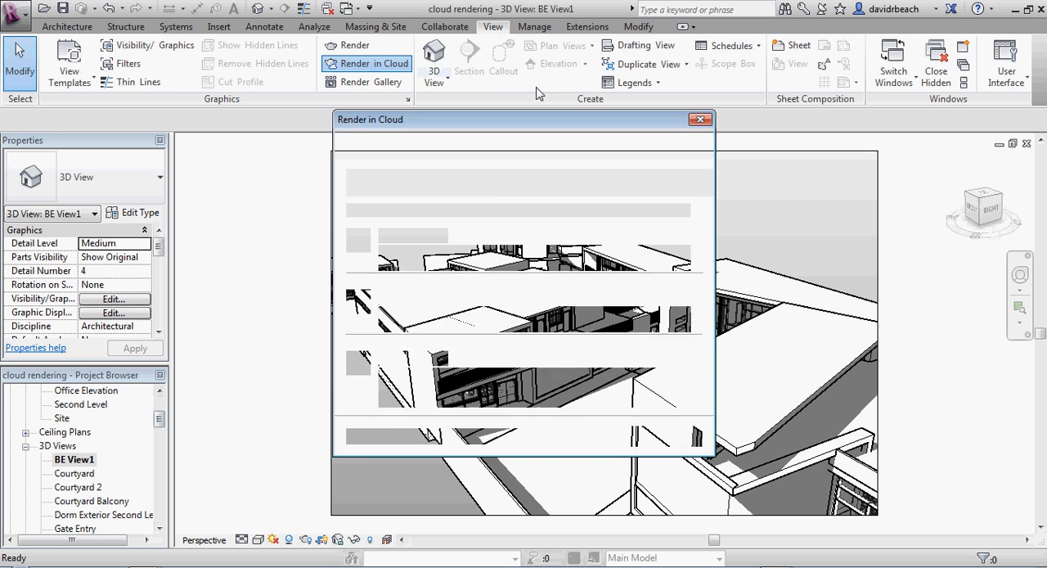
left_click(367, 64)
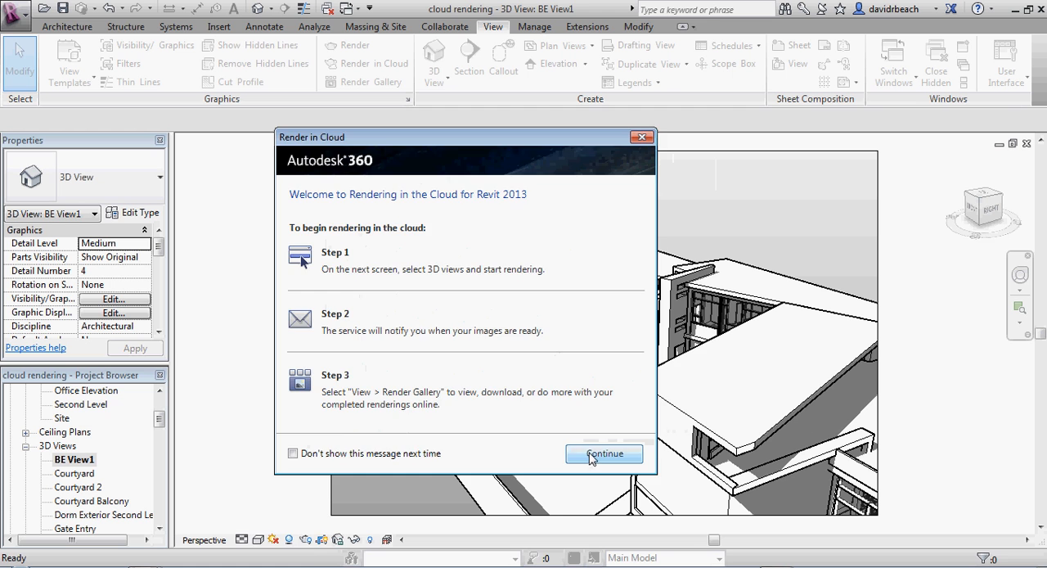
left_click(604, 453)
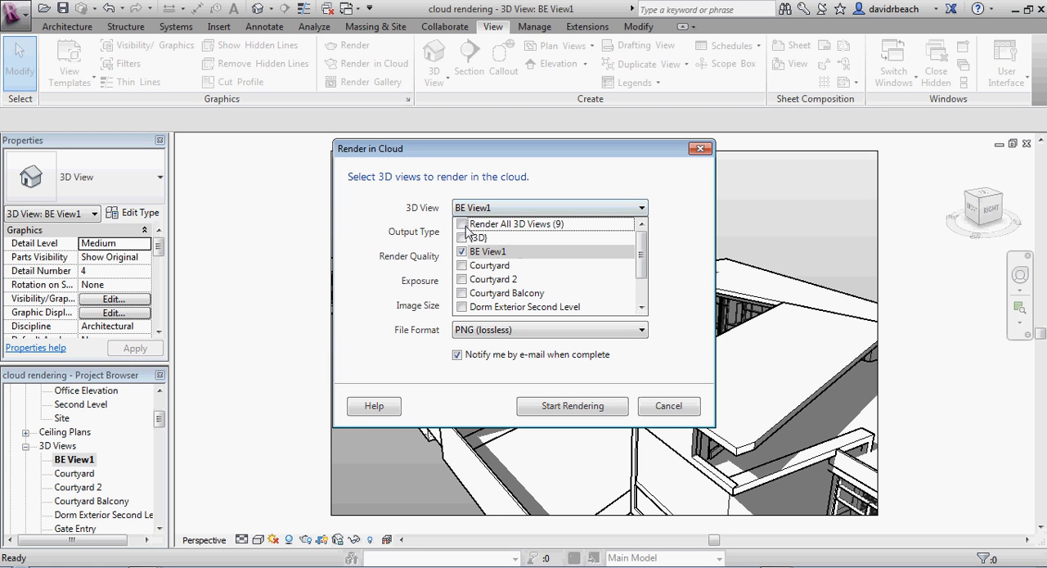
mouse_move(466, 244)
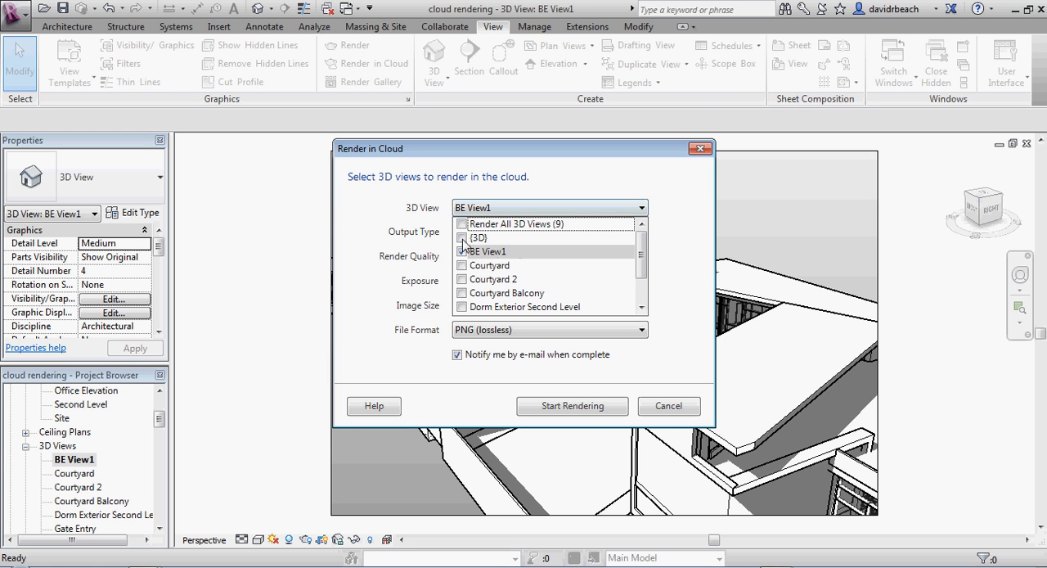
left_click(463, 292)
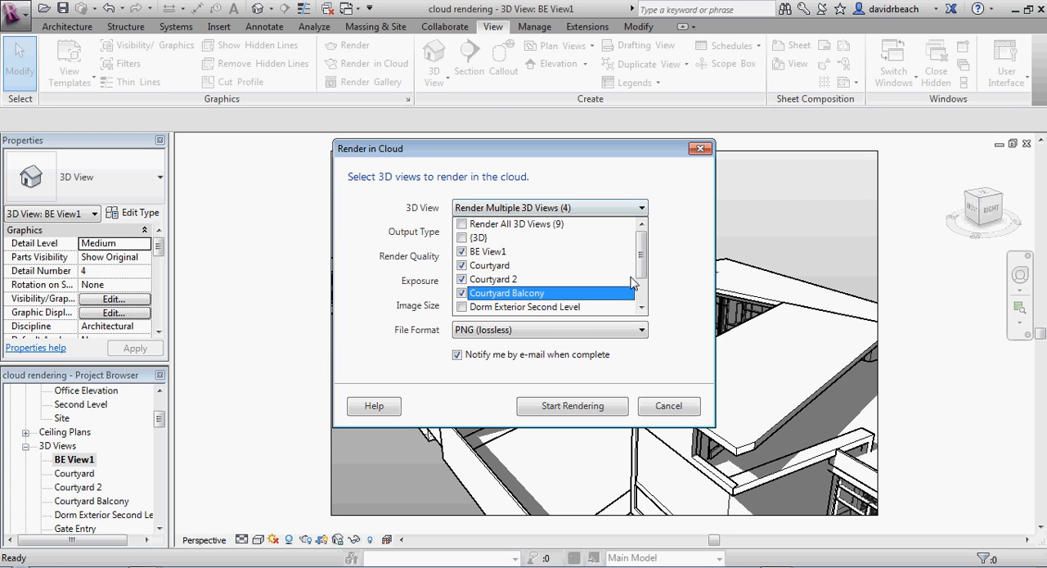
scroll("down", 3)
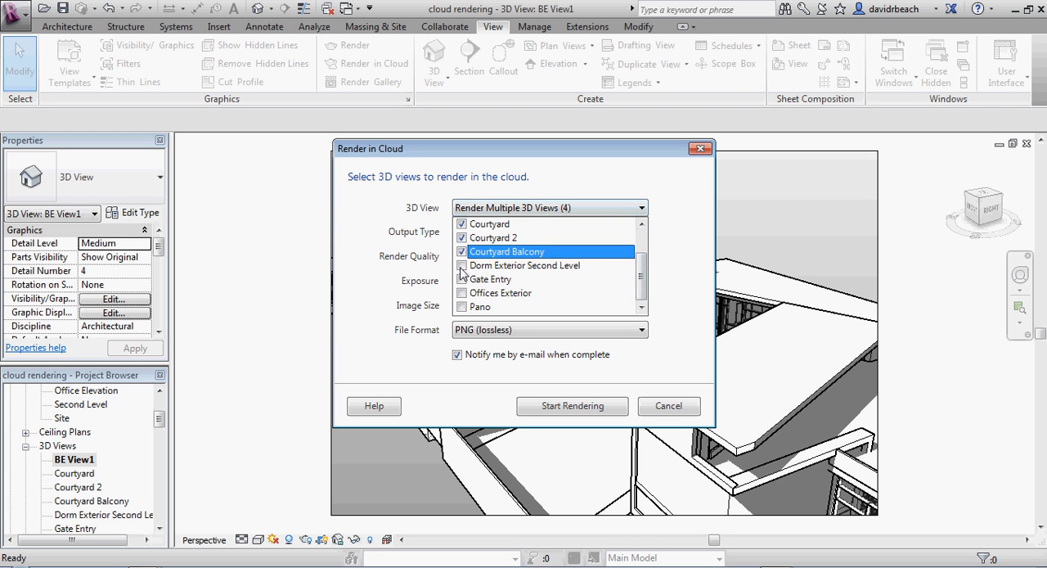
left_click(462, 292)
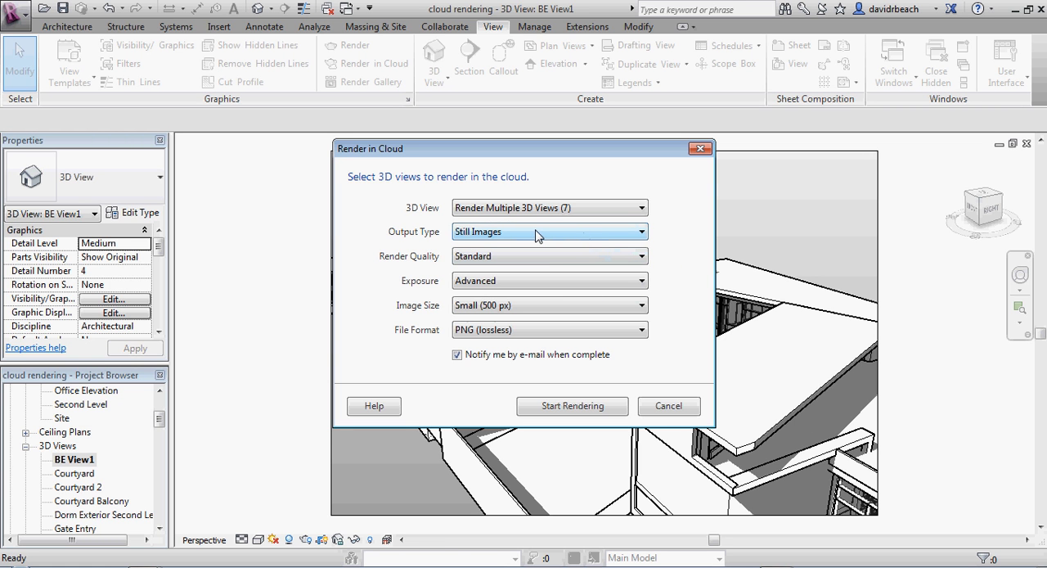
- Choose Best quality, Advanced exposure, Maximum 2000 px and JPEG, then start rendering
left_click(549, 255)
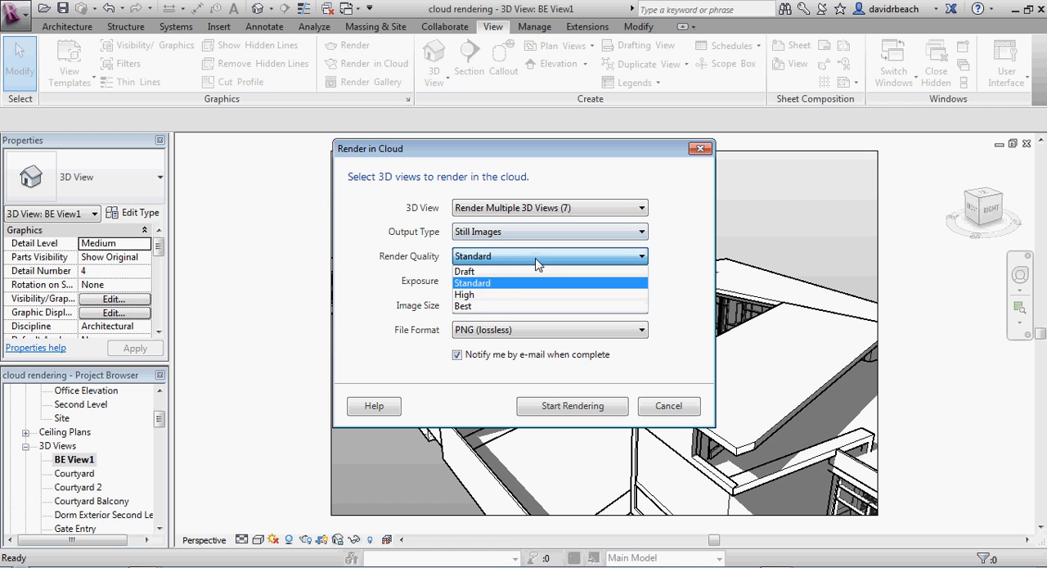
left_click(464, 305)
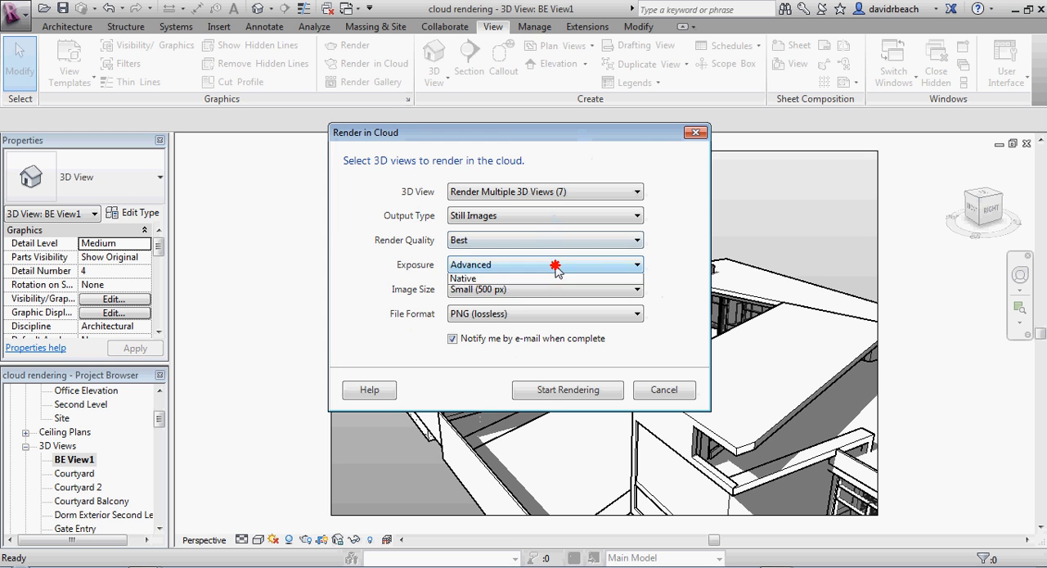
left_click(544, 264)
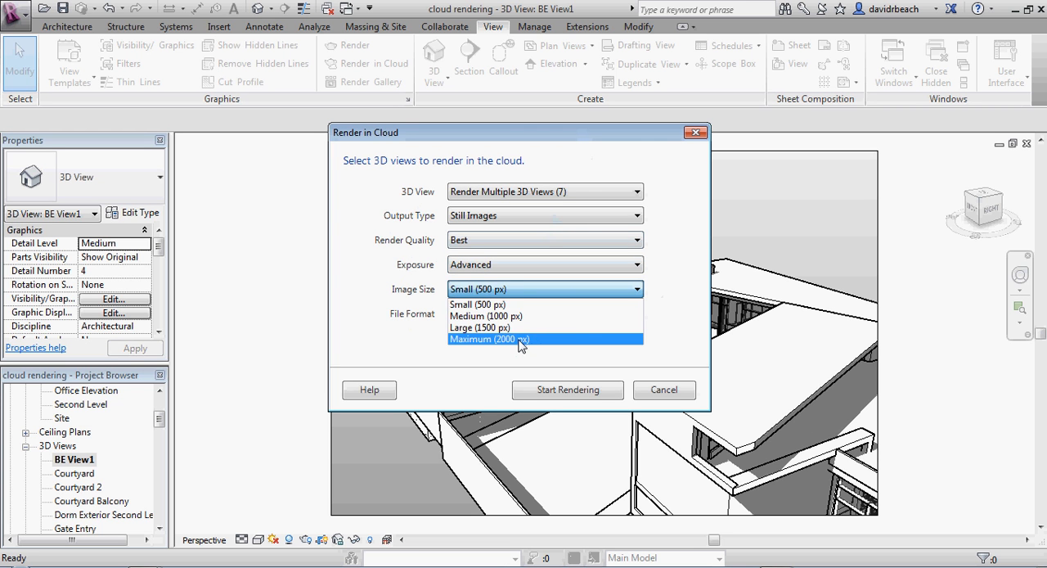
left_click(520, 339)
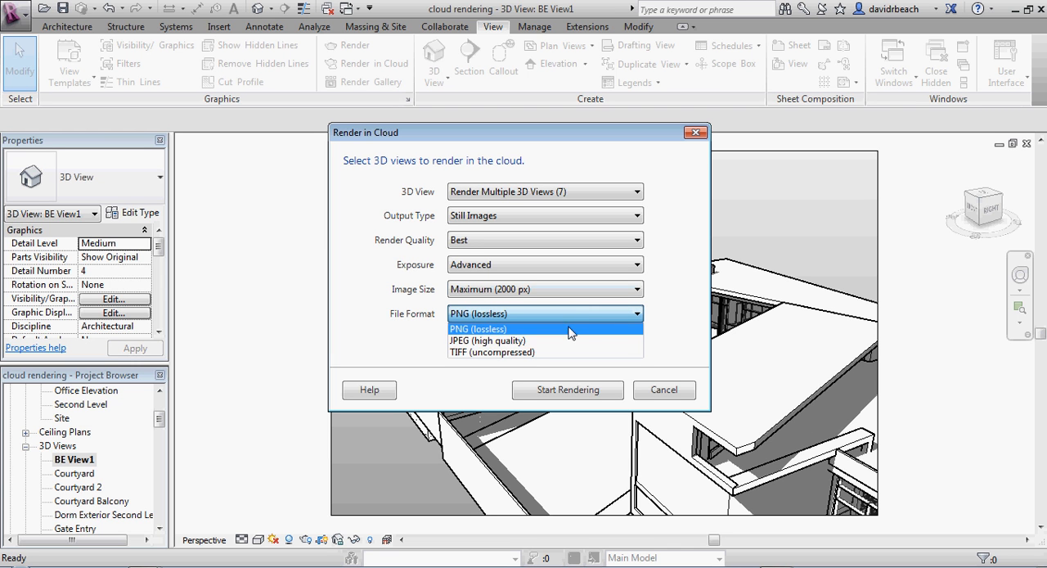
left_click(487, 328)
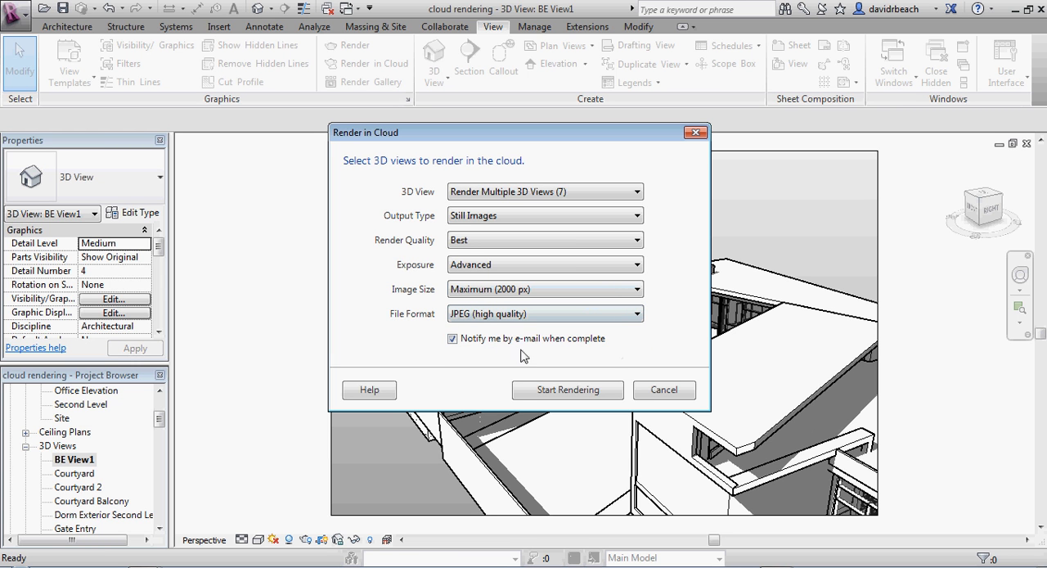
mouse_move(523, 377)
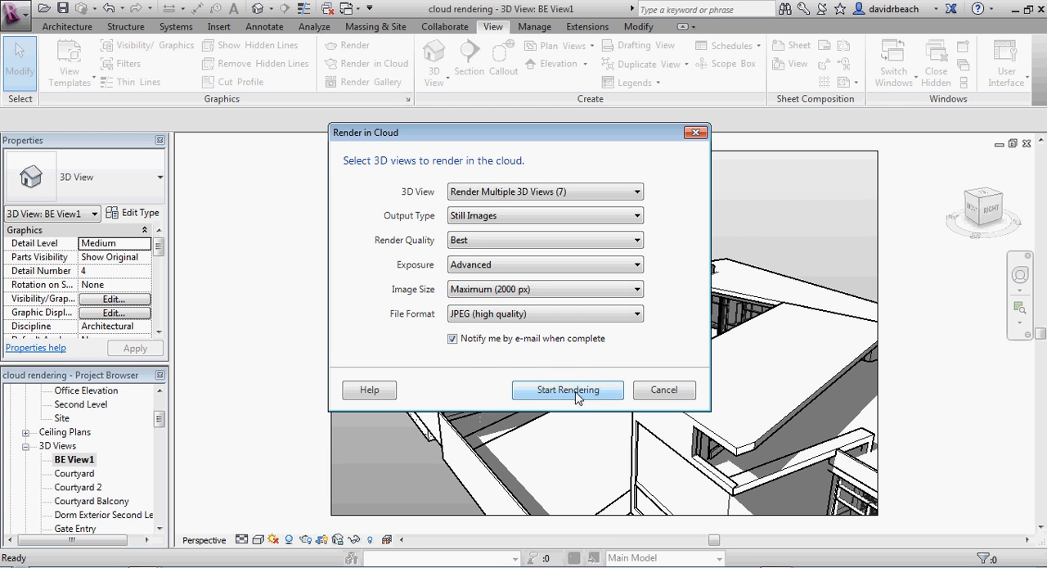
left_click(567, 389)
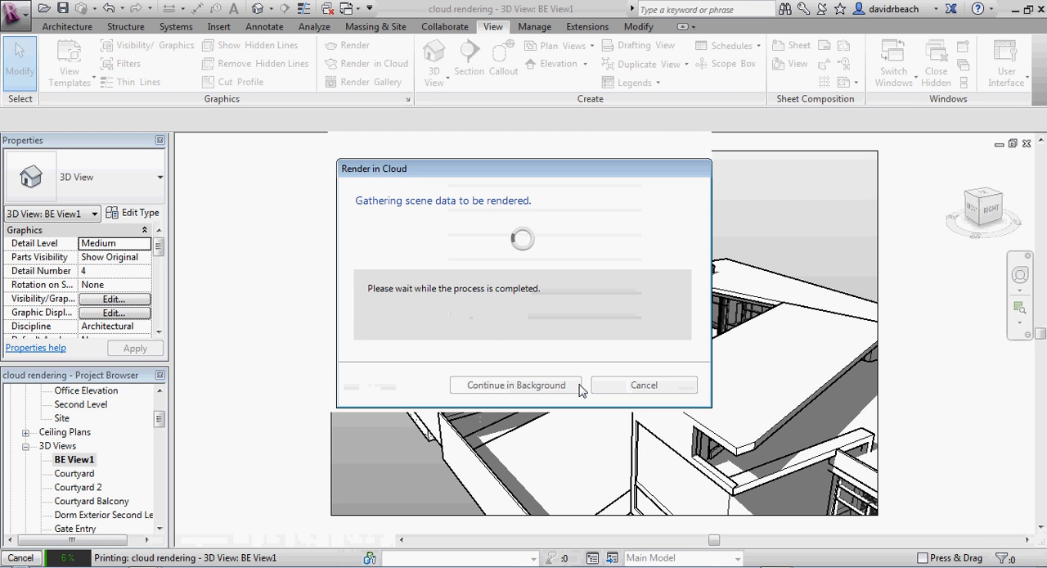
- Continue the scene upload in background and accept the missing render texture images warning
left_click(515, 384)
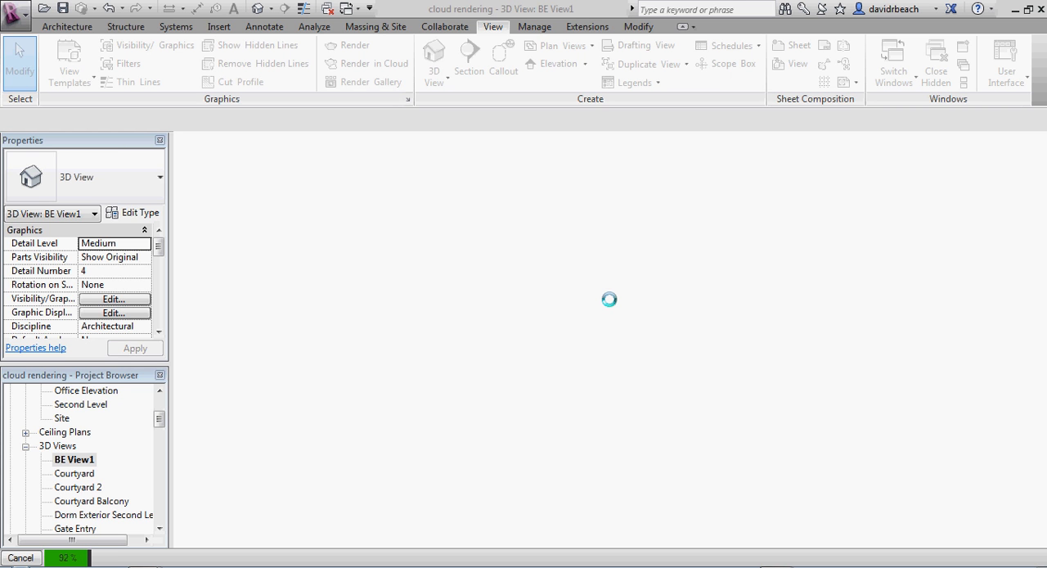
left_click(366, 63)
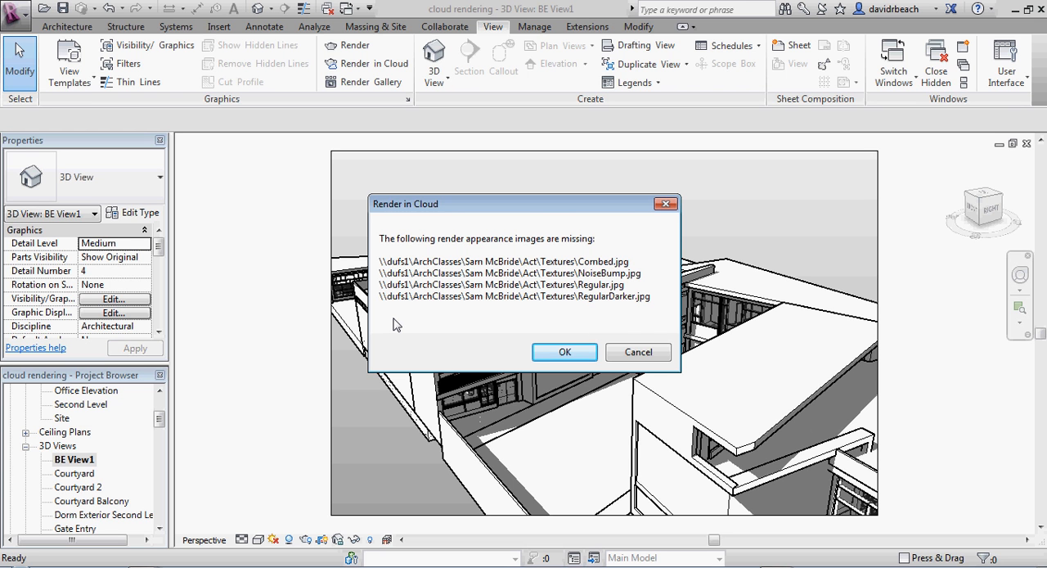
mouse_move(522, 211)
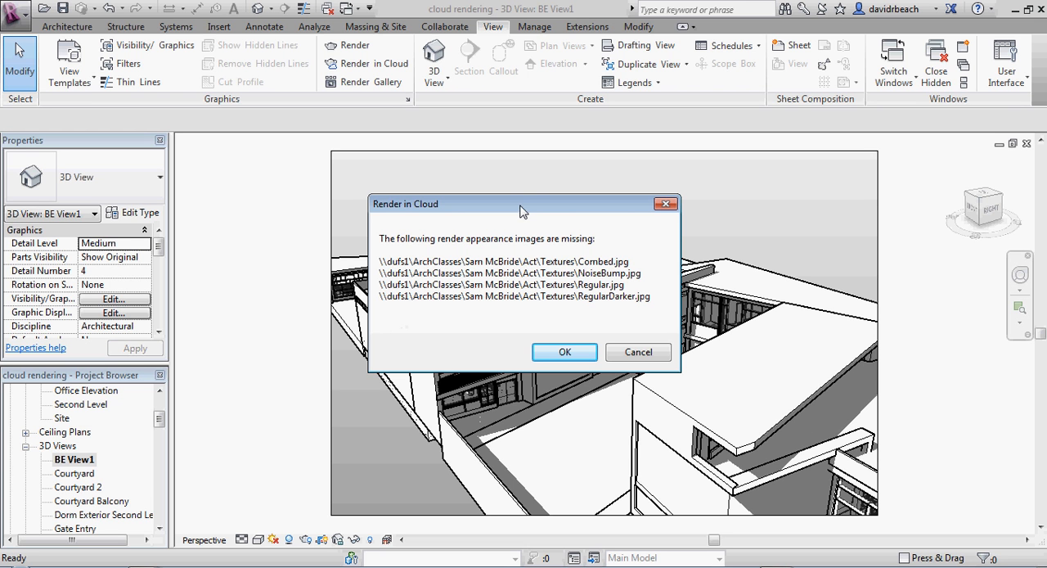
left_click_drag(523, 204, 512, 182)
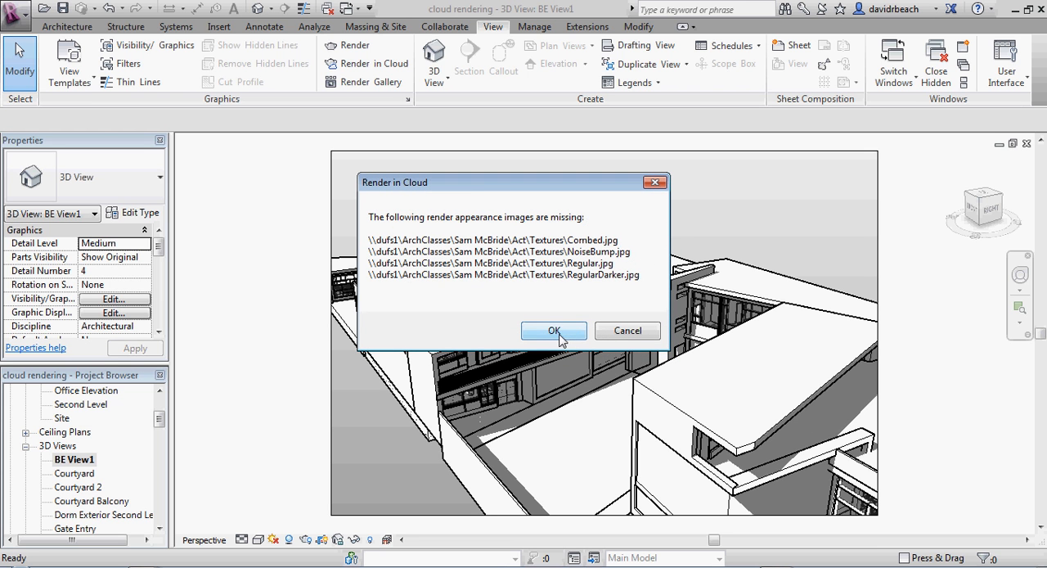
left_click(554, 330)
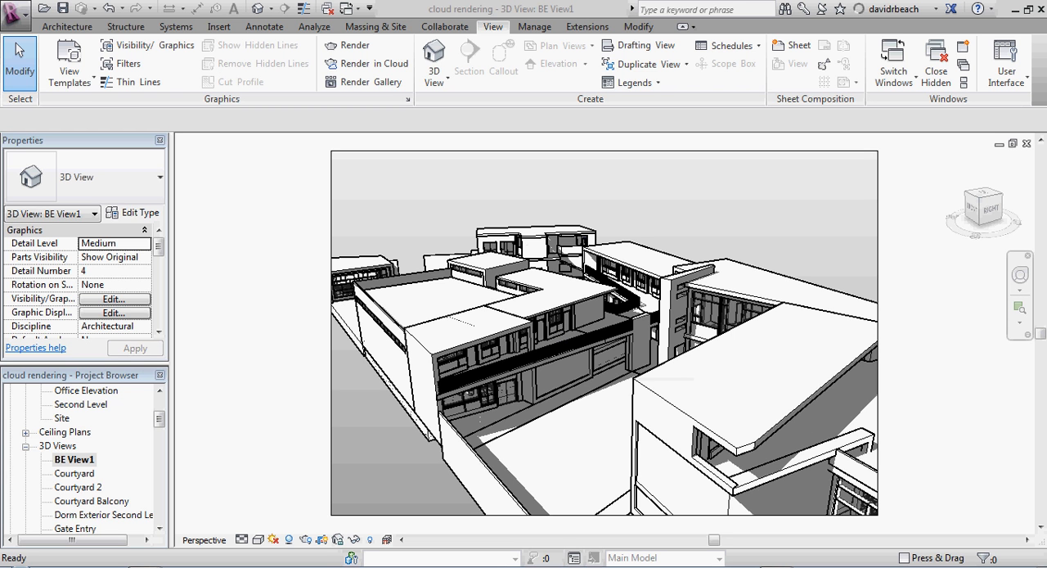
mouse_move(957, 303)
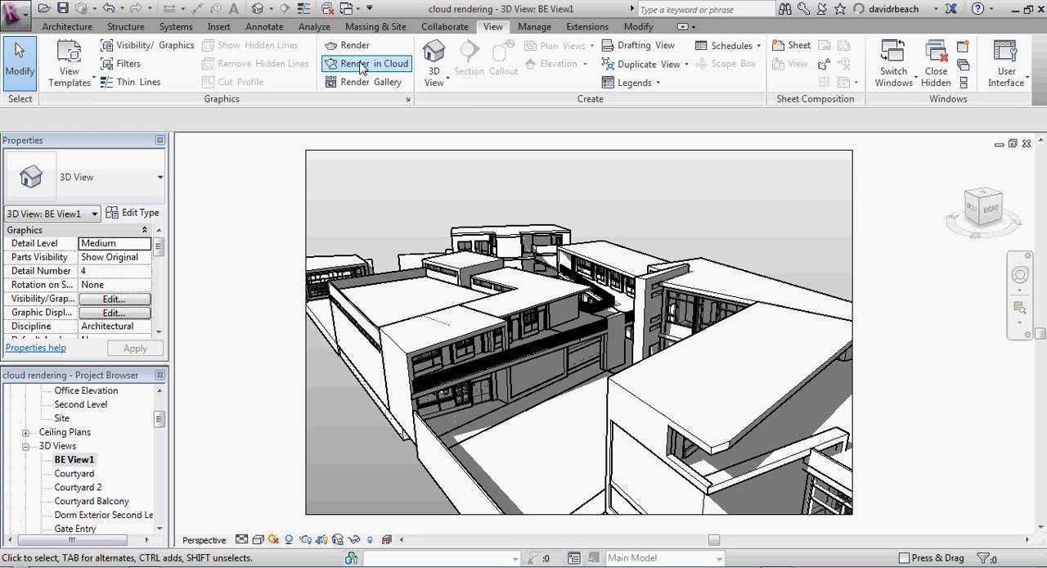
- Start a new cloud render, swapping BE View1 for the Pano view
left_click(366, 64)
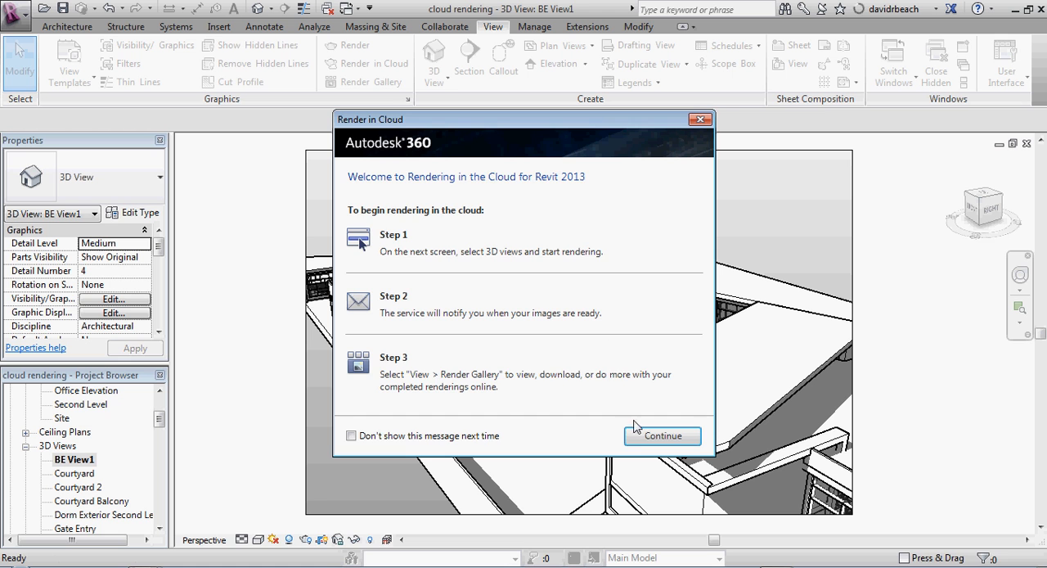
left_click(661, 435)
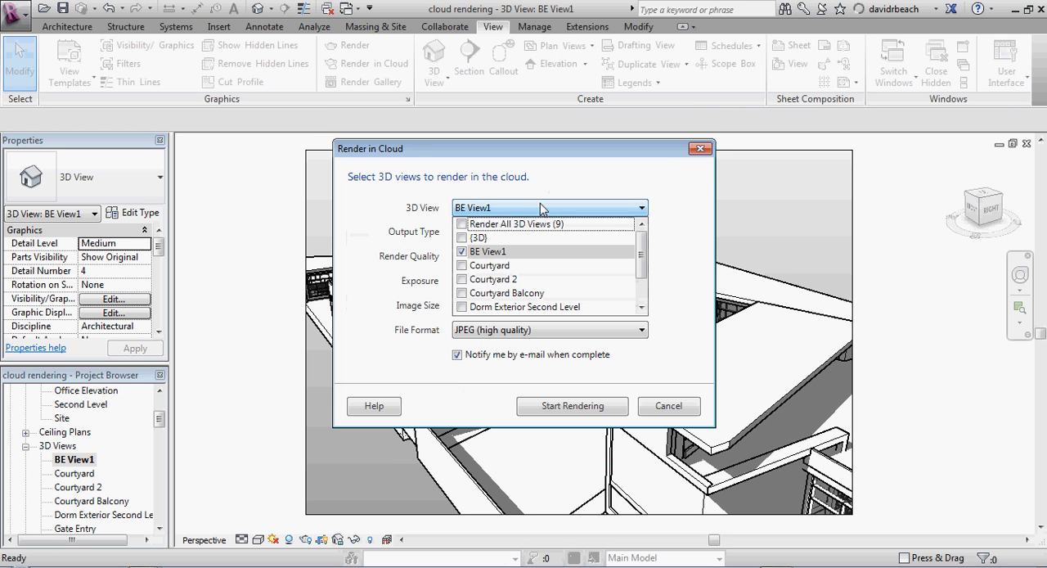
left_click(488, 251)
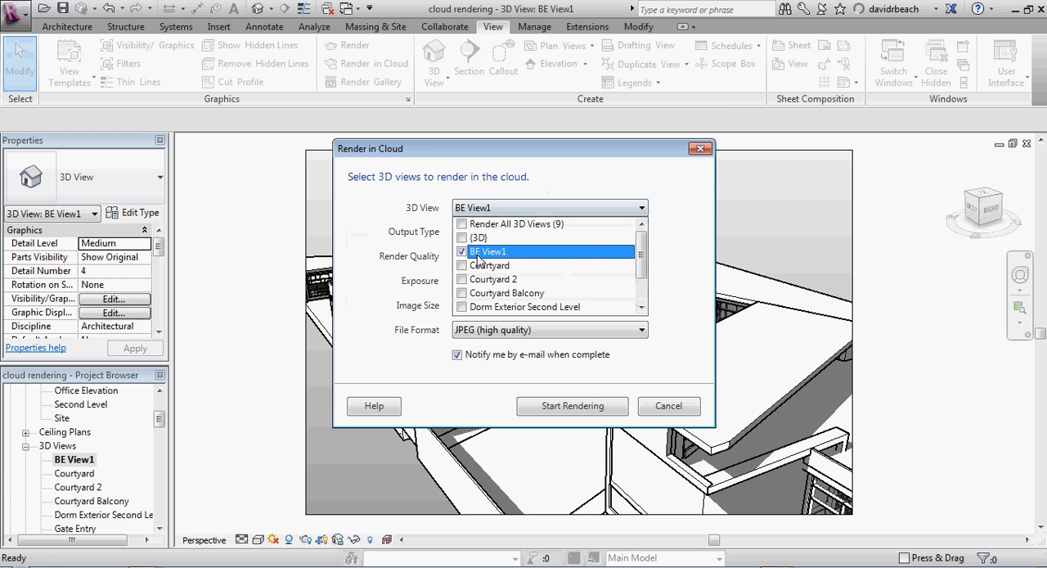
scroll("down", 3)
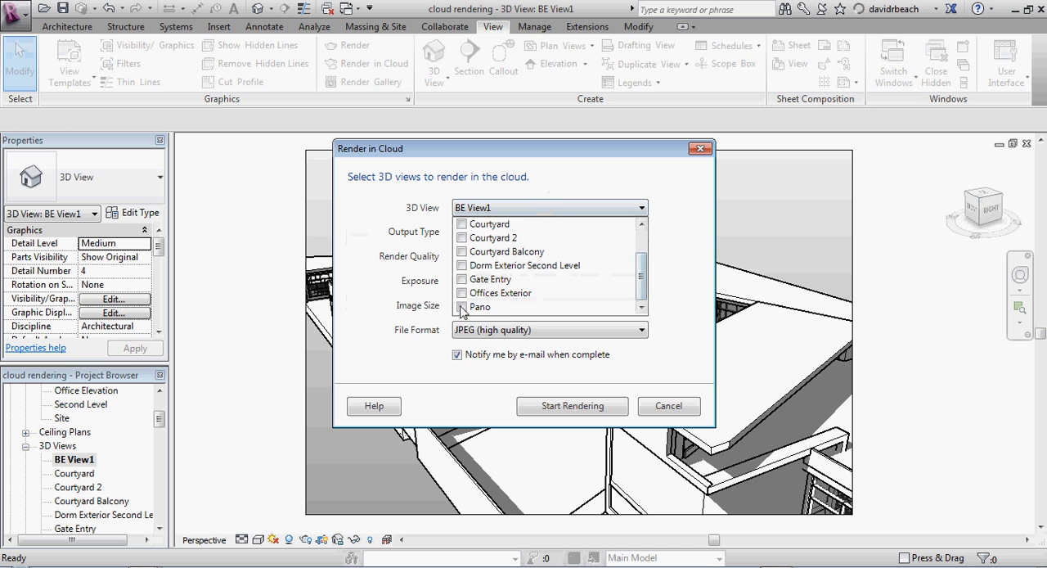
left_click(462, 251)
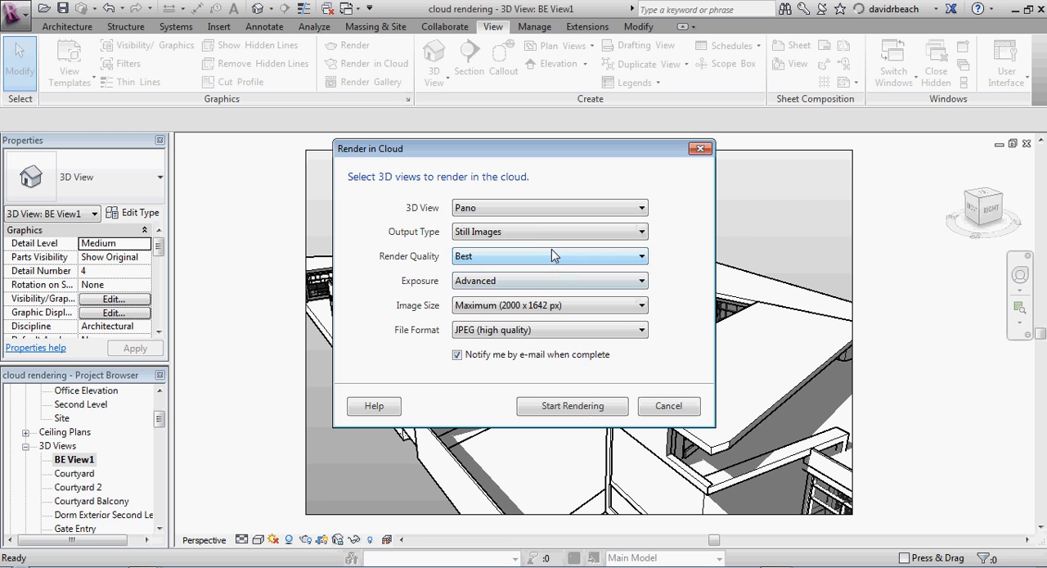
- Set Interactive Panorama output, start rendering, dismiss the texture warning, and upload in background
left_click(548, 231)
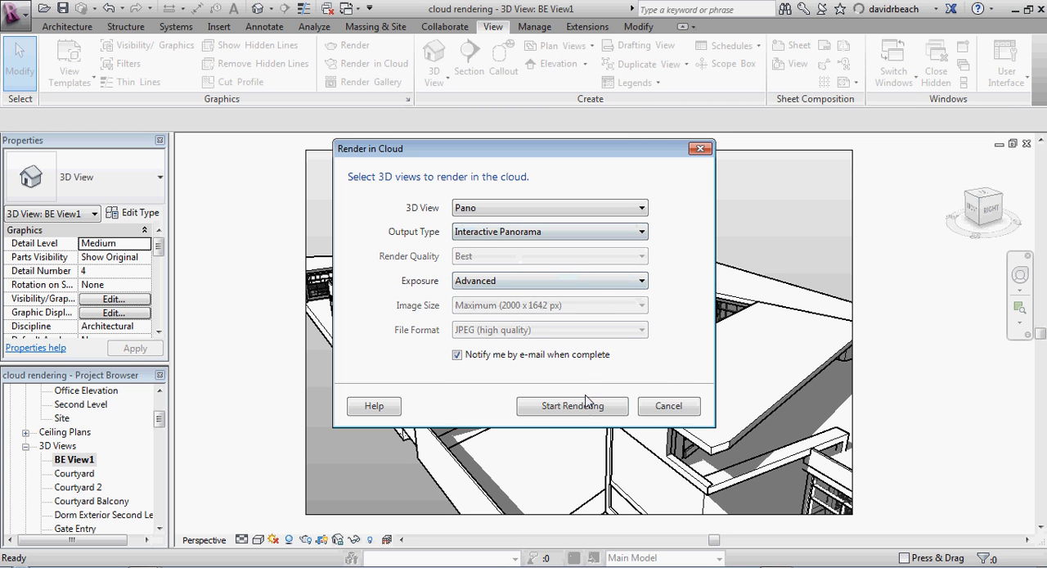
left_click(572, 406)
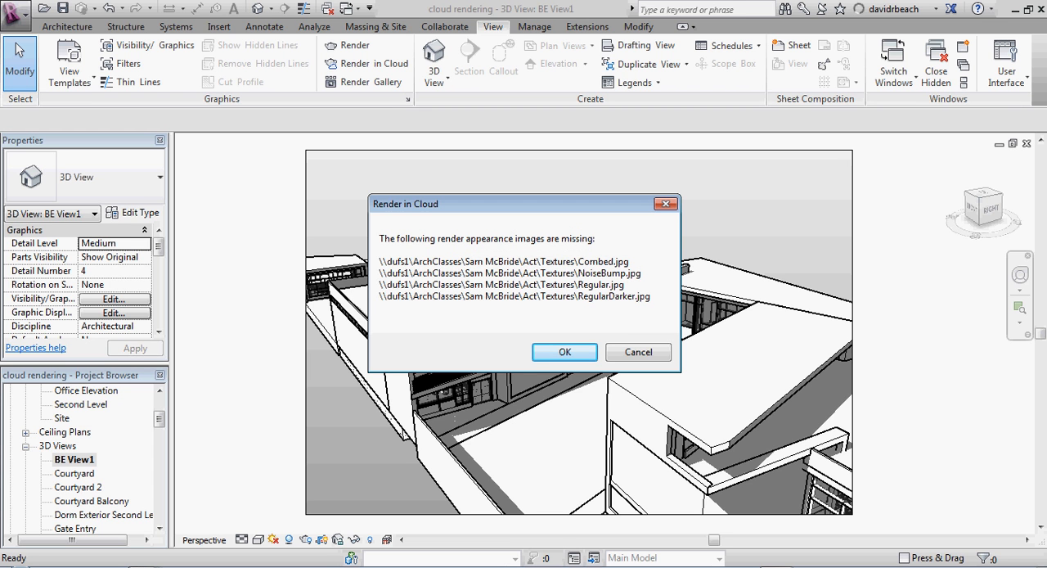
left_click(565, 351)
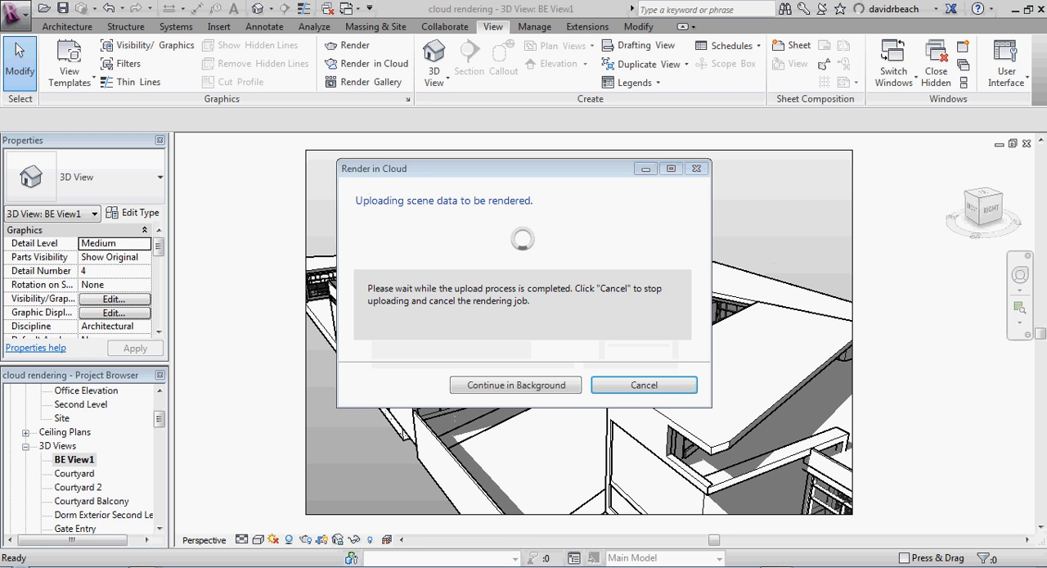
left_click(515, 384)
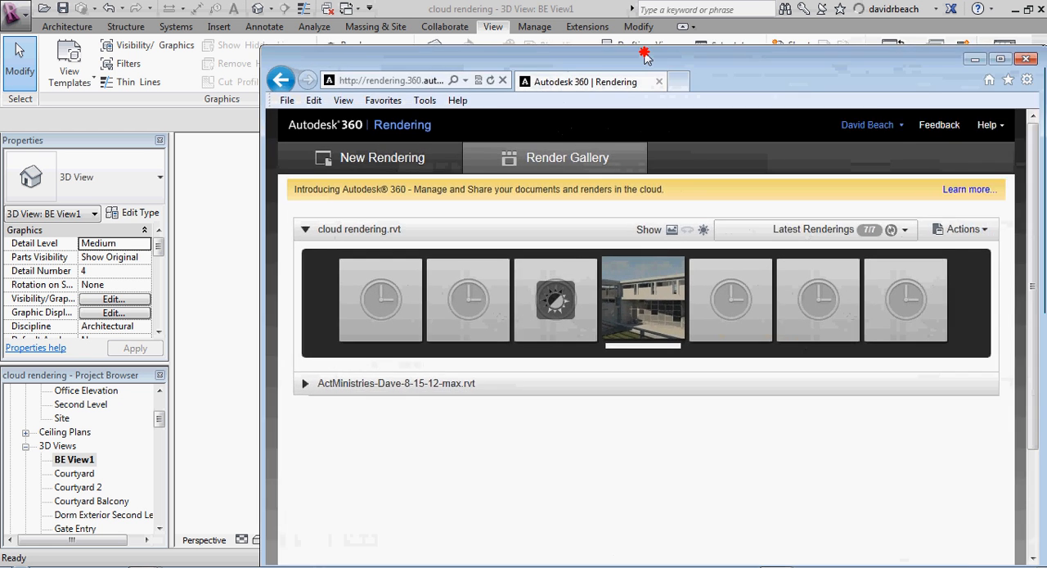
- Move the browser left and expand the ActMinistries-Dave-8-15-12-max.rvt renderings in the Render Gallery
left_click_drag(646, 55, 500, 30)
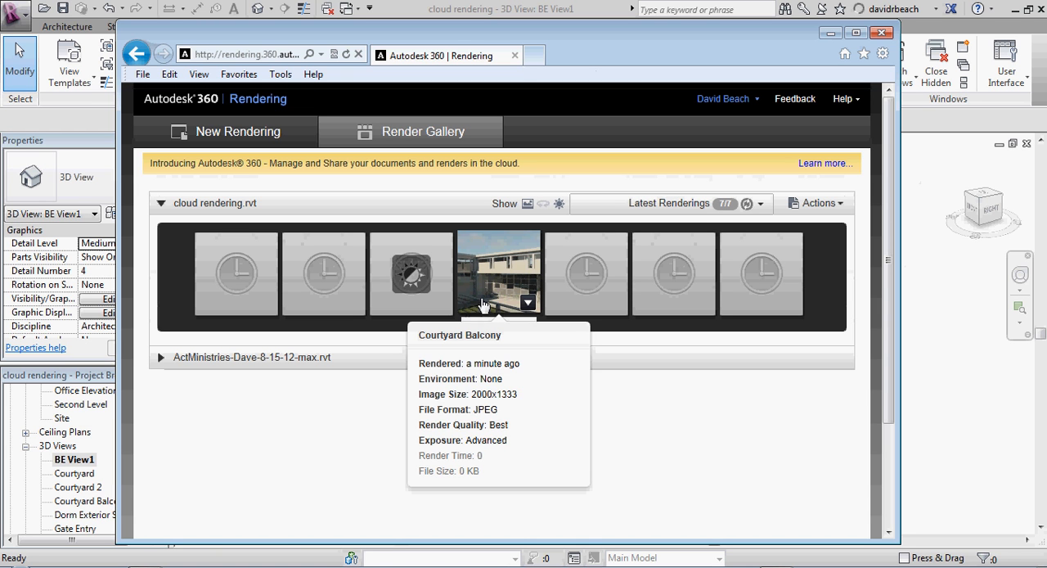
mouse_move(415, 367)
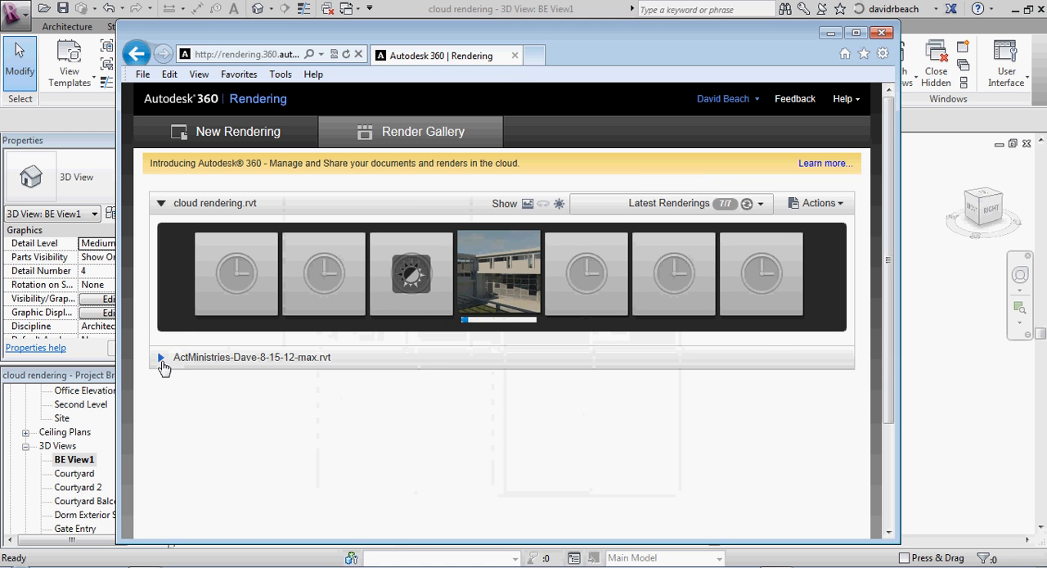
left_click(162, 358)
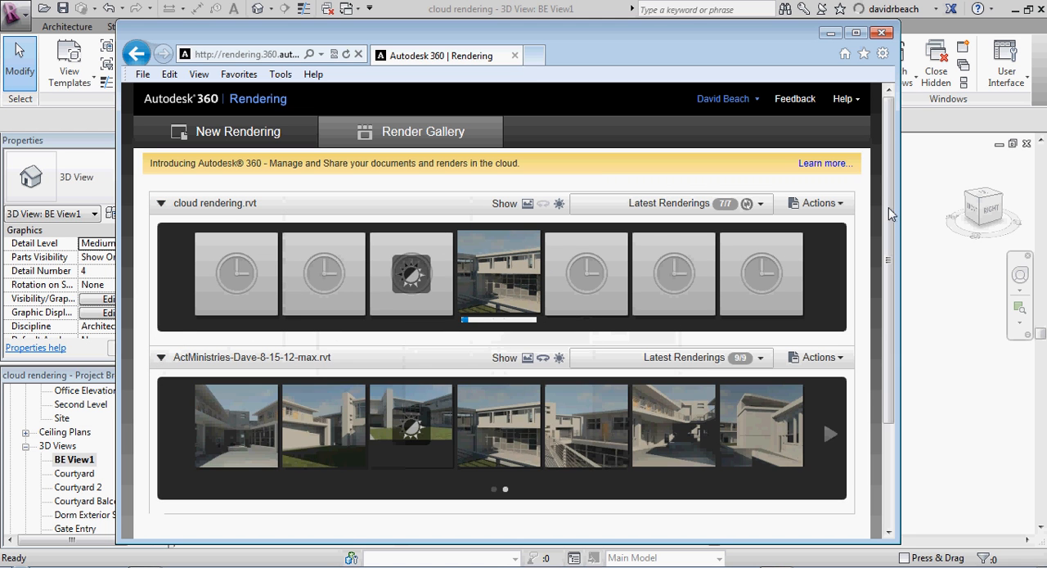
scroll("down", 3)
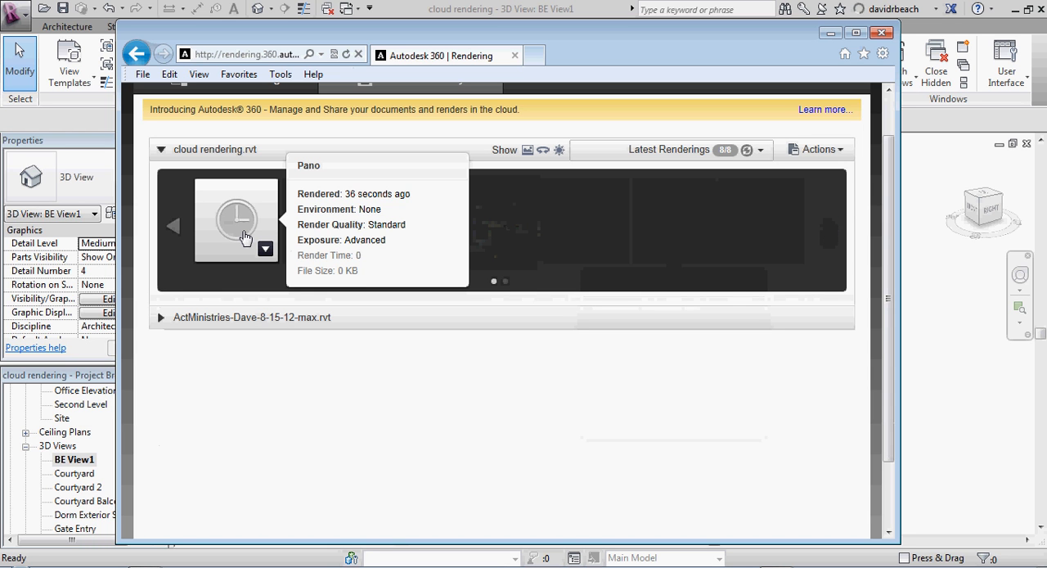
mouse_move(186, 232)
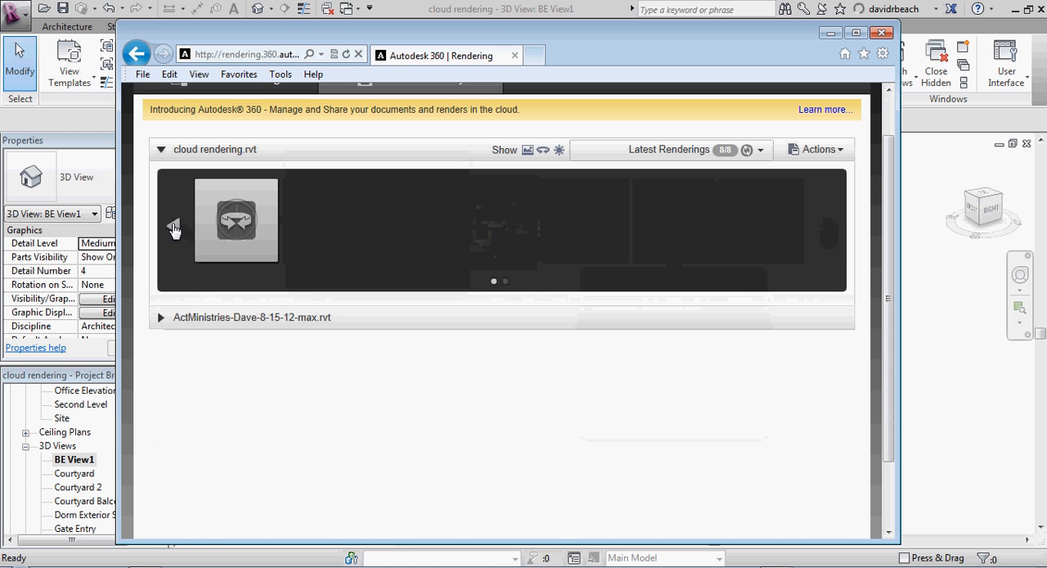
- Page the gallery carousel back to show the Pano job and Courtyard render details
left_click(174, 227)
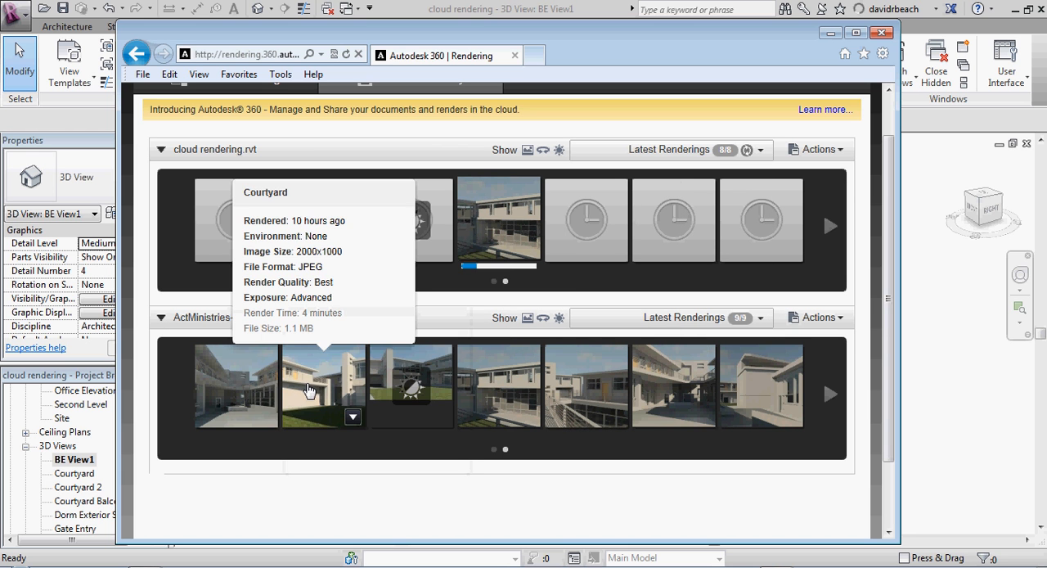
mouse_move(385, 382)
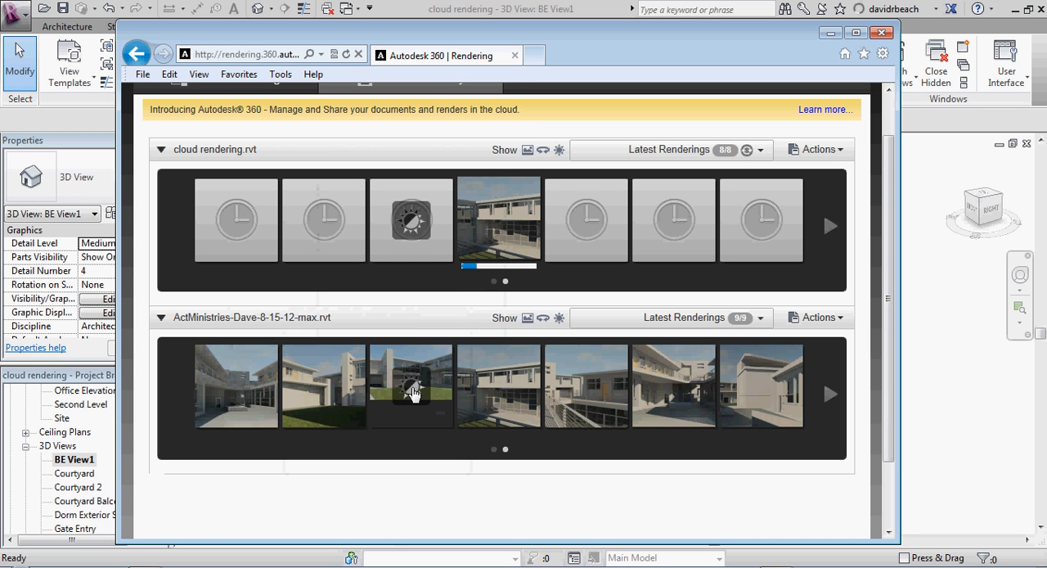
mouse_move(499, 385)
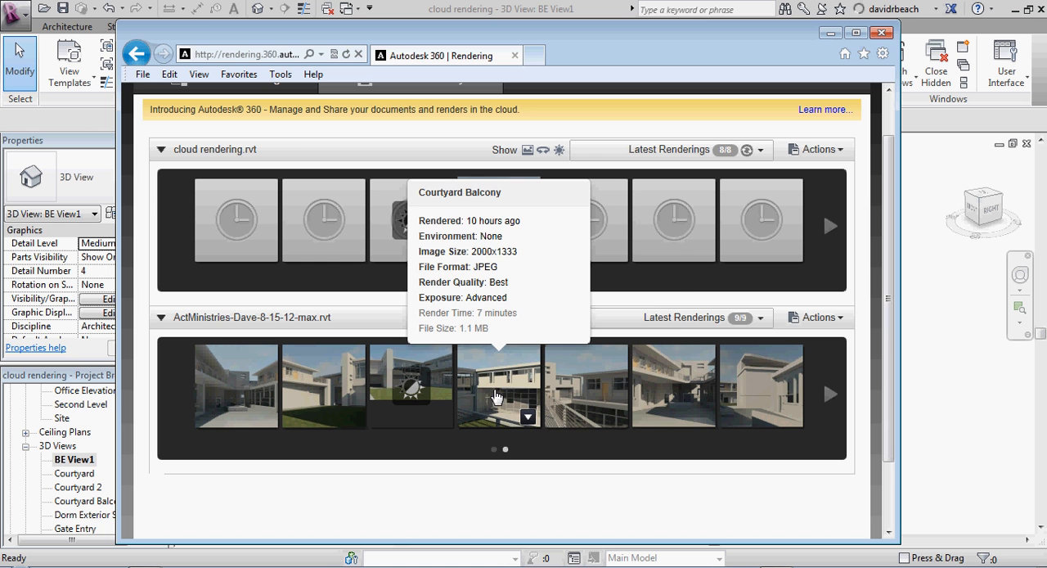
mouse_move(586, 385)
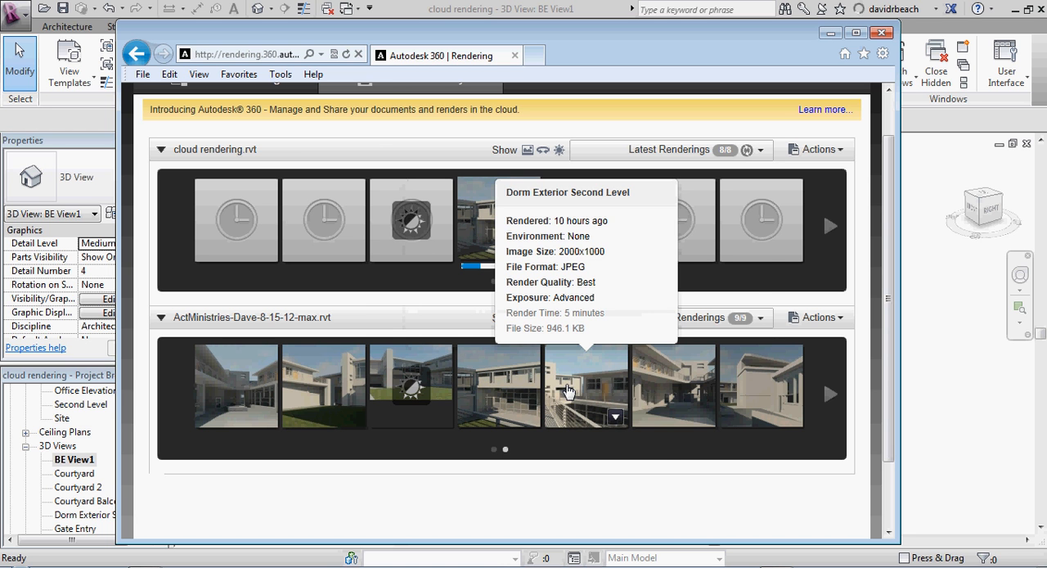
mouse_move(673, 387)
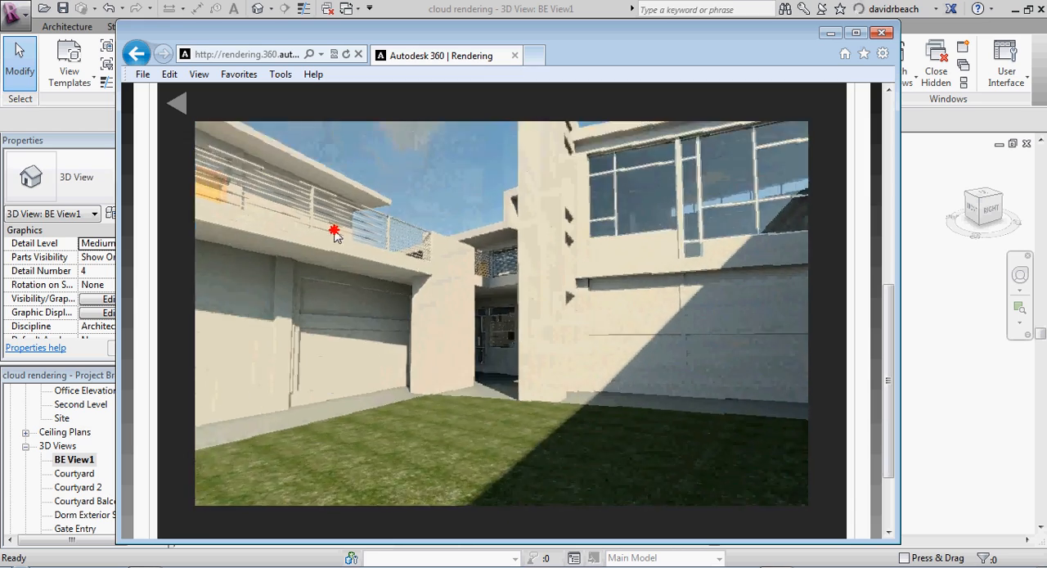
- Drag the courtyard panorama to face the garage wall and lawn
left_click_drag(334, 230, 522, 243)
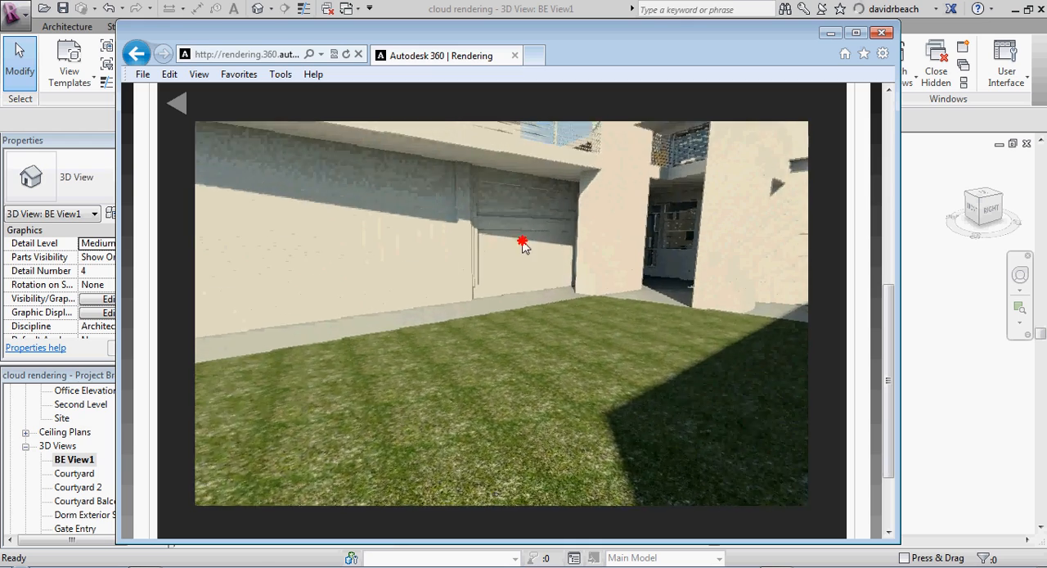